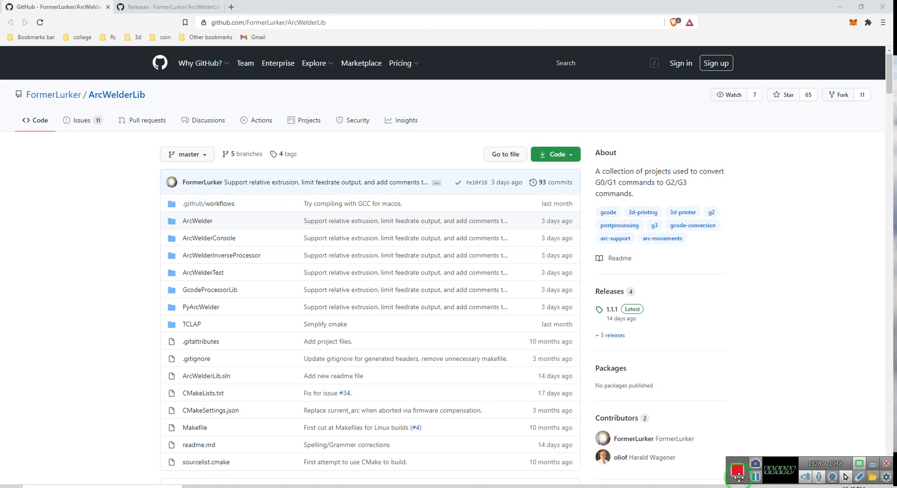
mouse_move(565, 280)
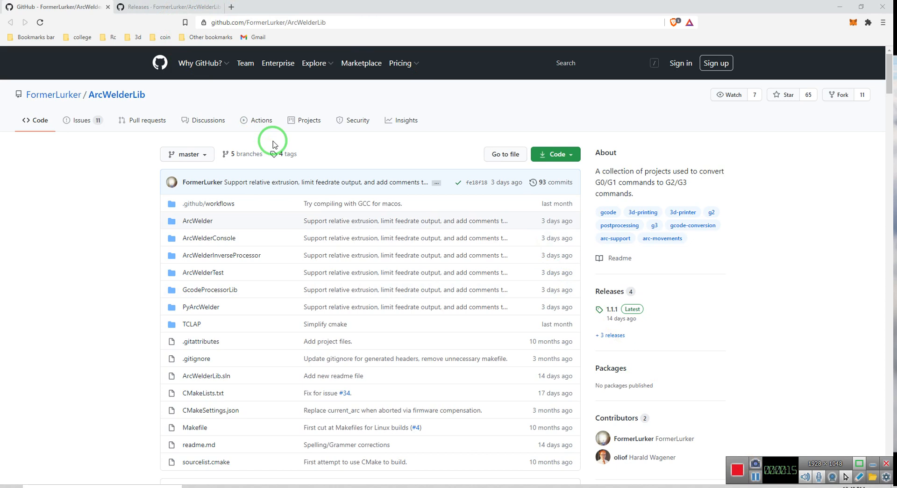
mouse_move(571, 307)
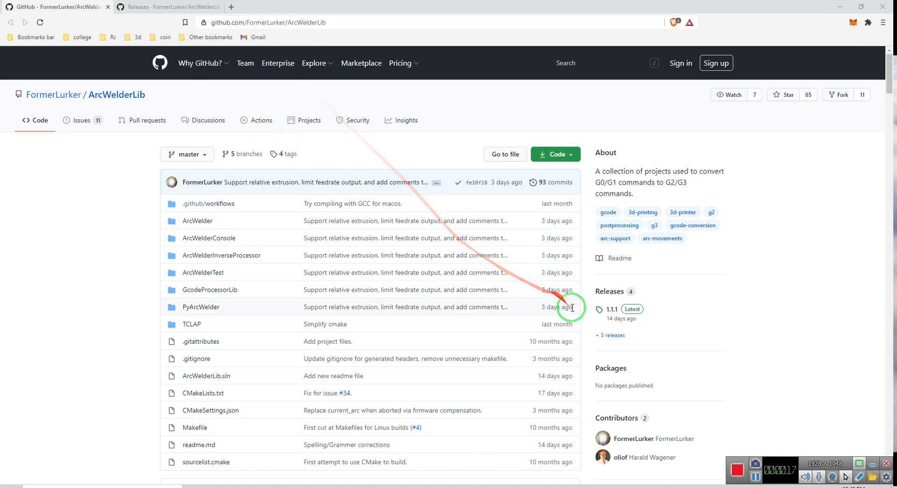
mouse_move(610, 291)
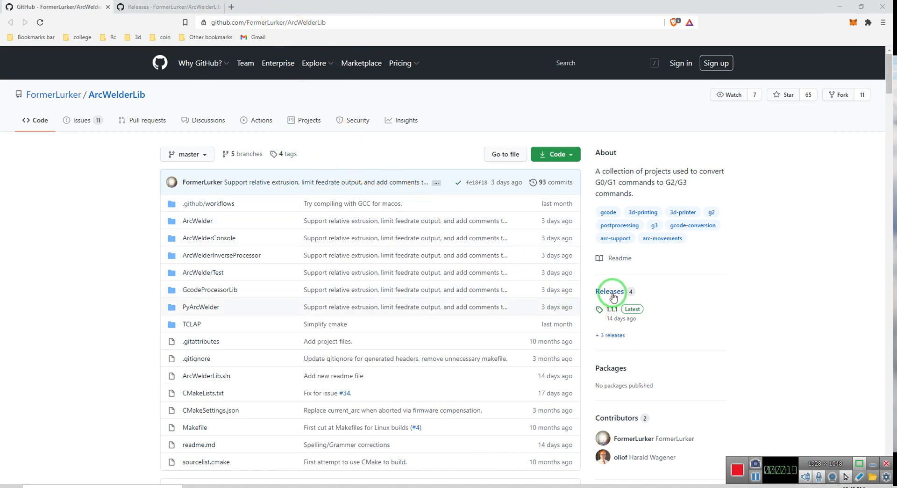
- Download Windows32_1.1.1.zip from the ArcWelderLib Releases assets and save it to the Desktop
click(609, 292)
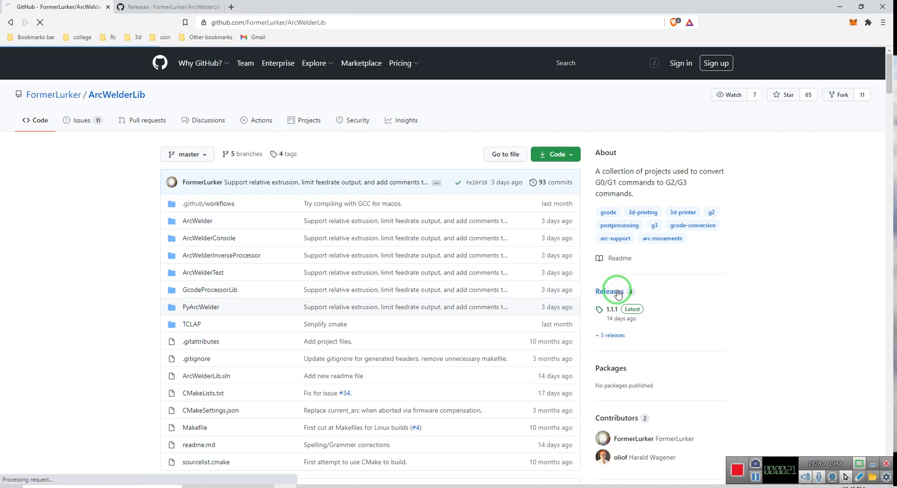
click(610, 291)
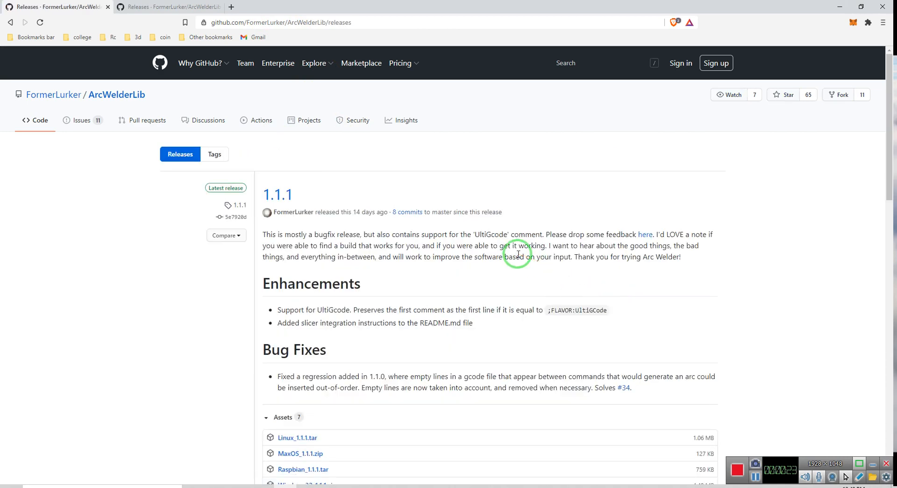
scroll(down, 3)
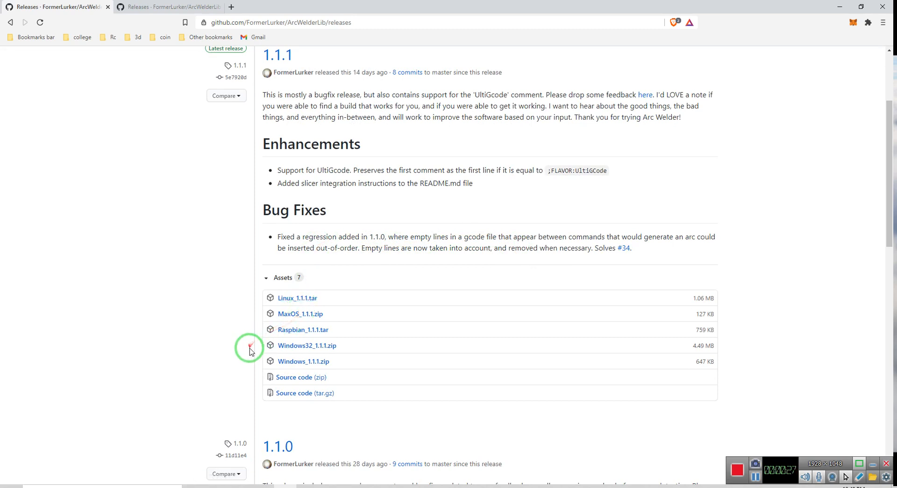
mouse_move(307, 345)
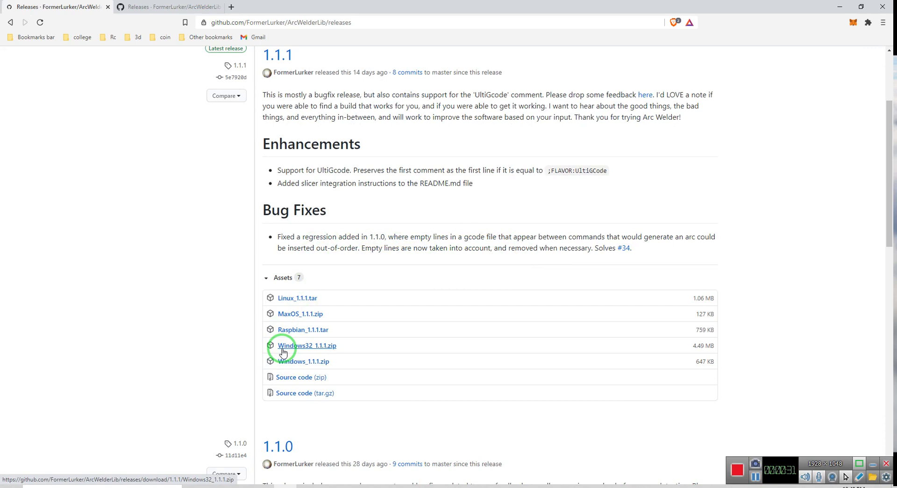
click(307, 345)
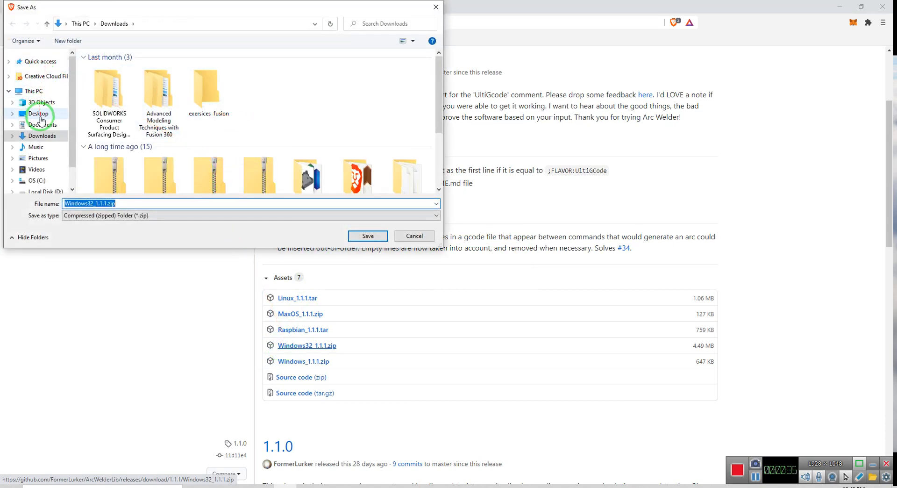
click(38, 114)
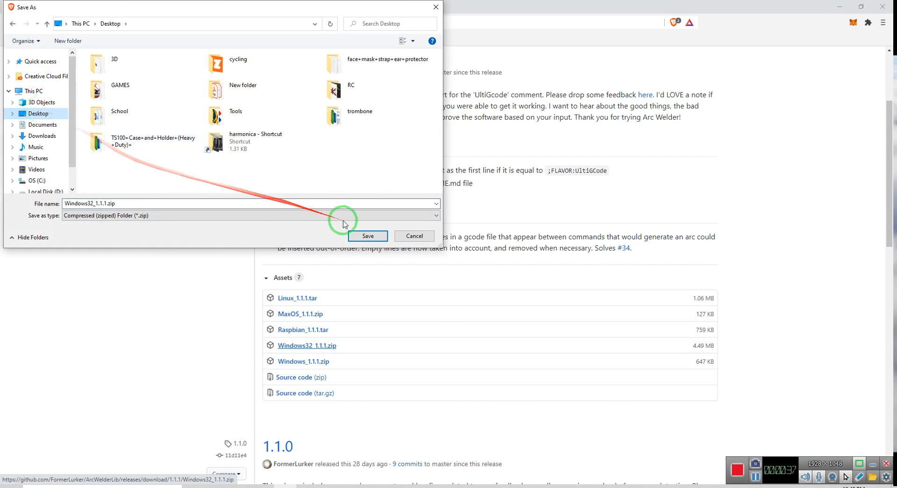
click(368, 236)
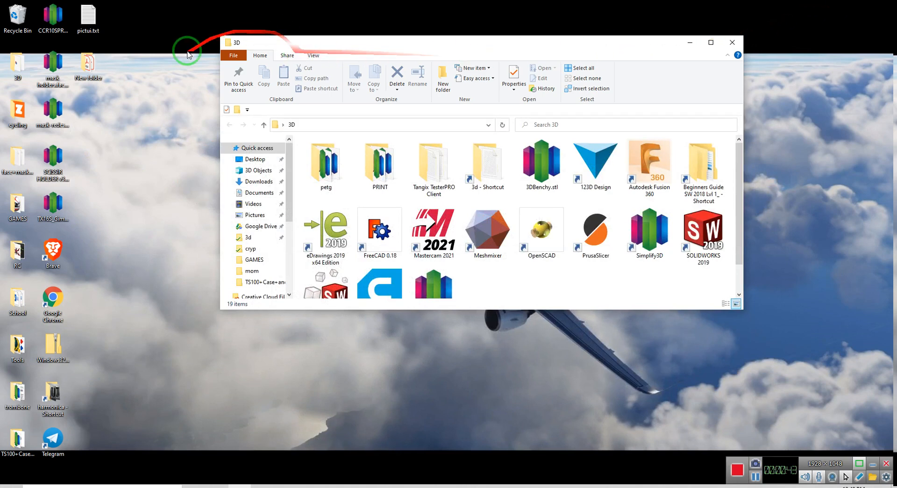
- Extract the zip with 7-Zip into Windows32_1.1.1 and browse into its bin folder
click(52, 348)
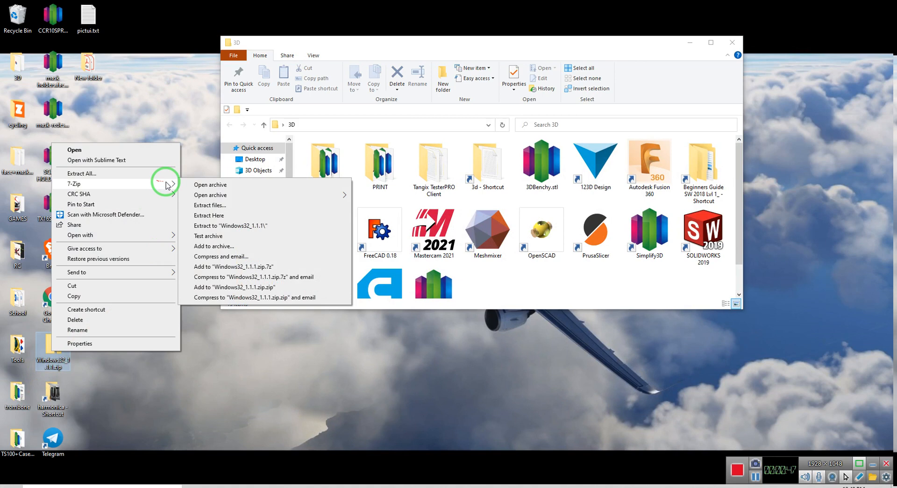
click(216, 227)
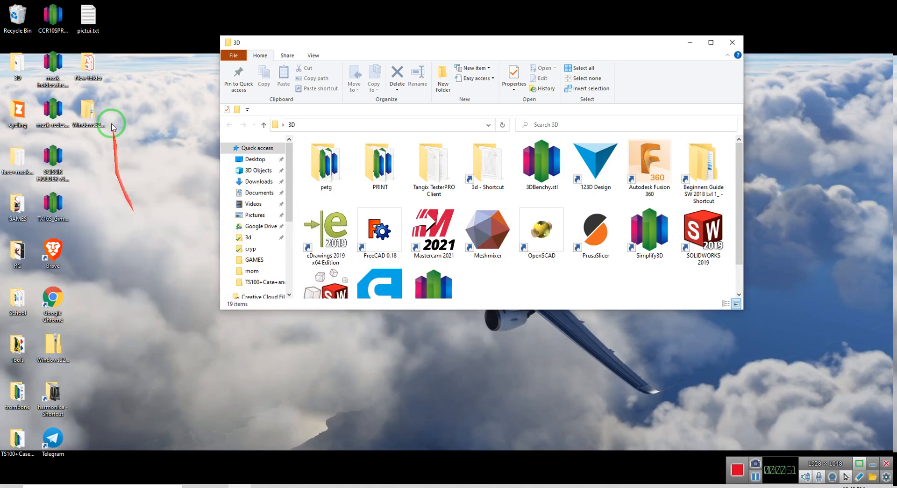
double_click(88, 112)
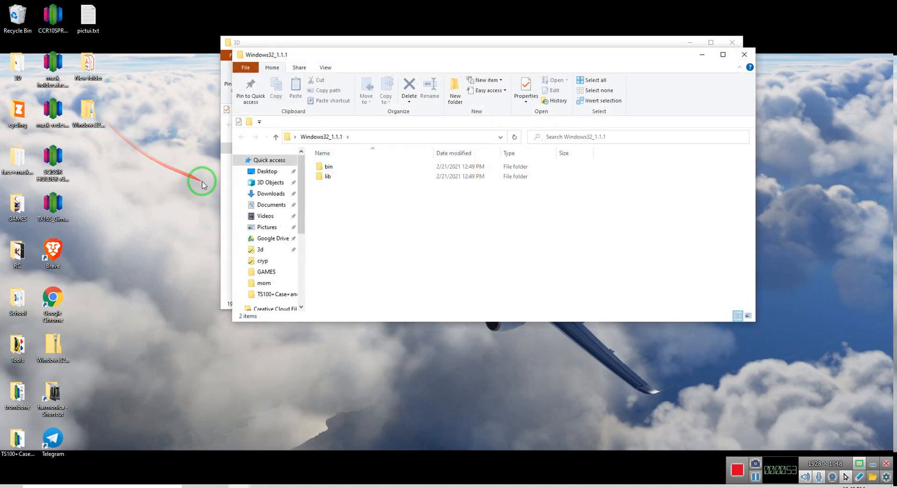
double_click(329, 167)
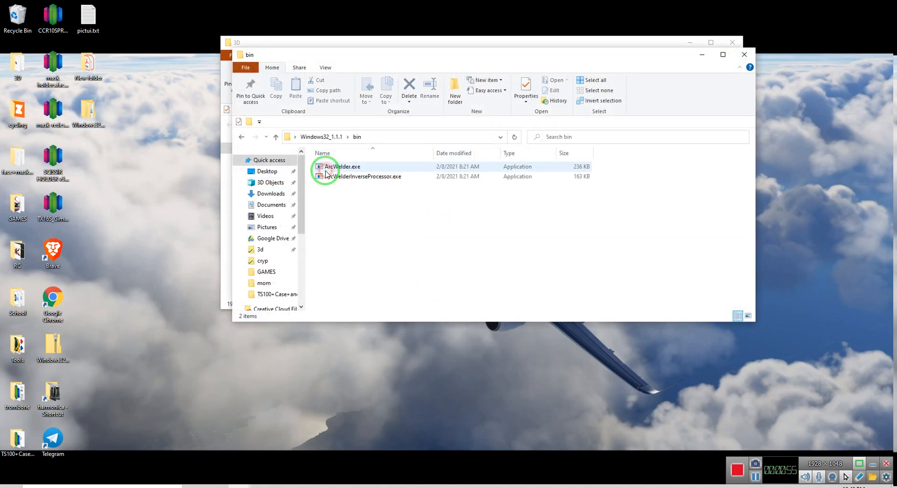
click(242, 137)
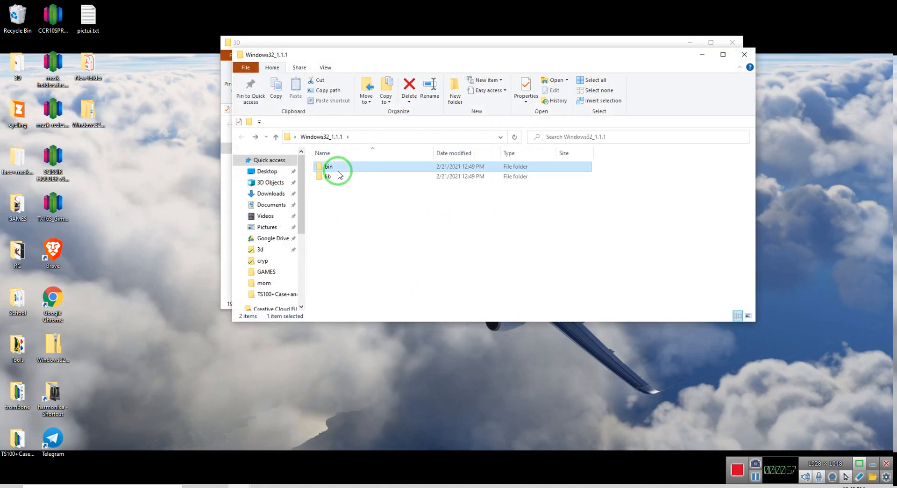
mouse_move(338, 169)
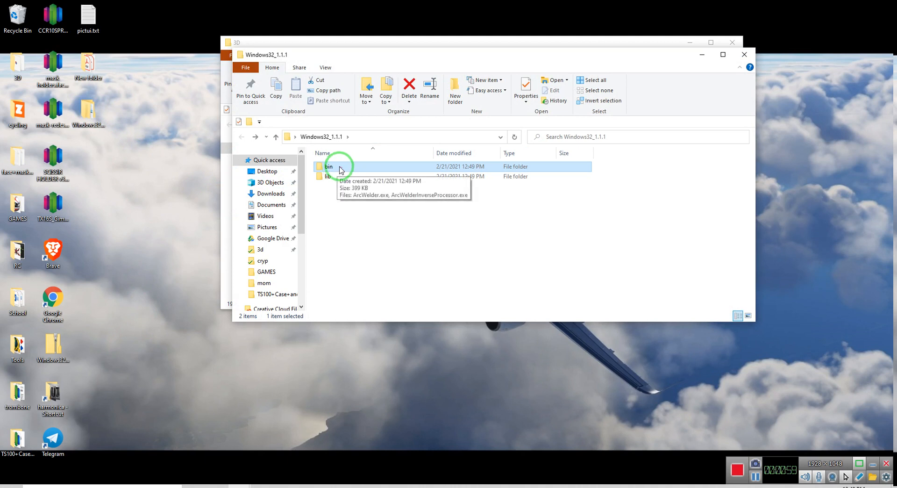
double_click(329, 166)
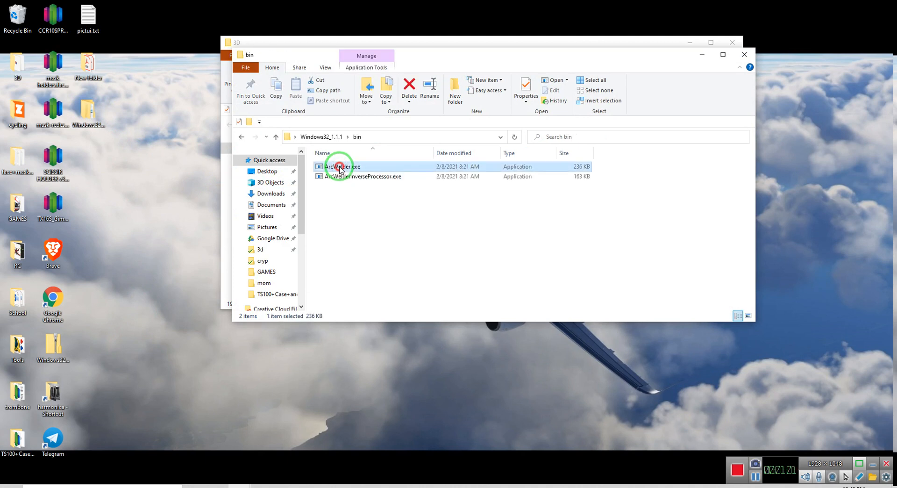
- Copy ArcWelder.exe from bin, then bring up the Simplify3D shortcut's context menu in 3D
right_click(341, 166)
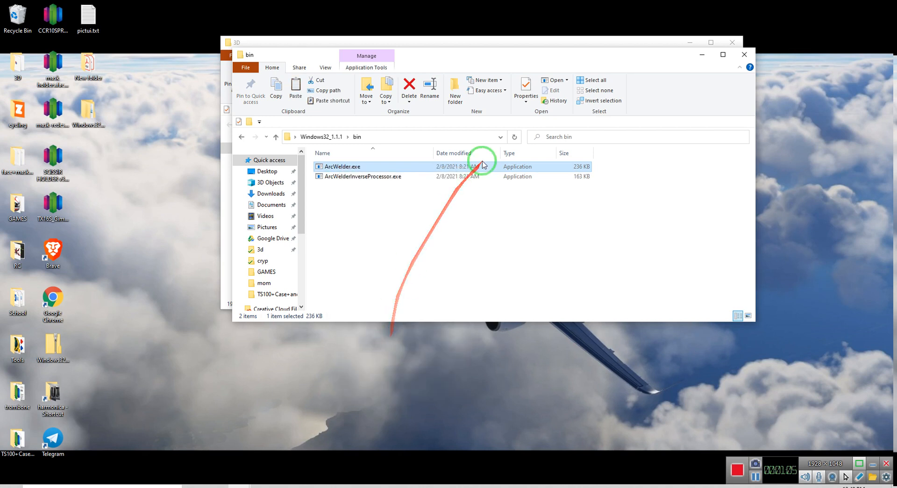
mouse_move(153, 136)
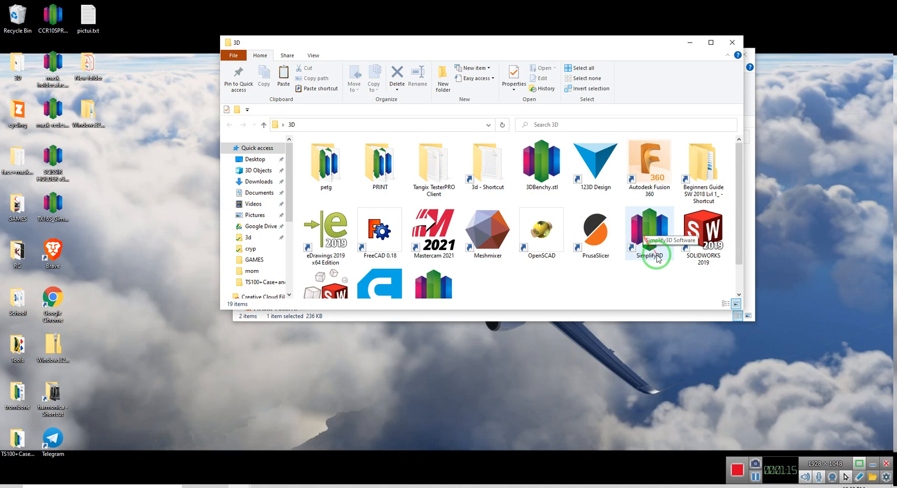
click(650, 232)
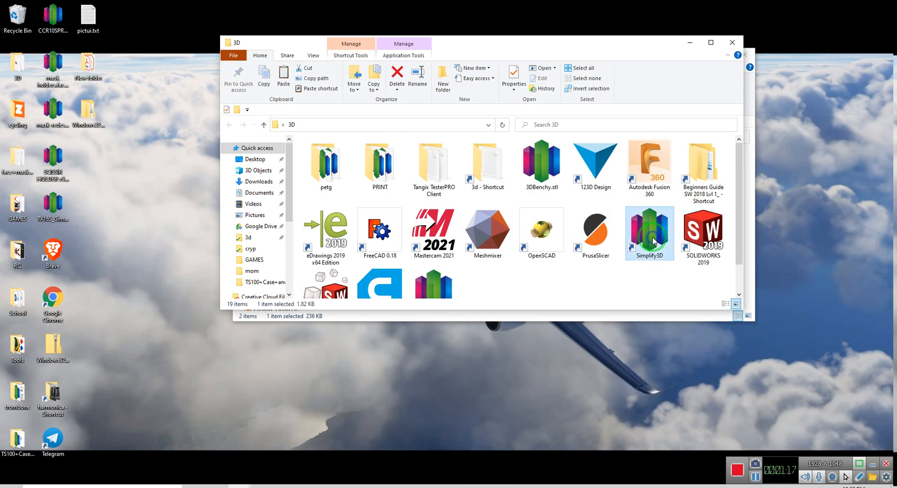
right_click(649, 233)
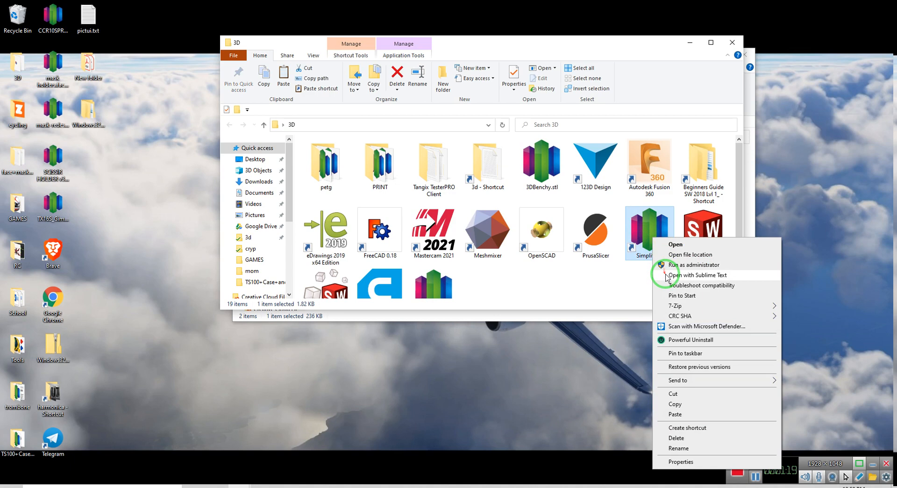
mouse_move(682, 256)
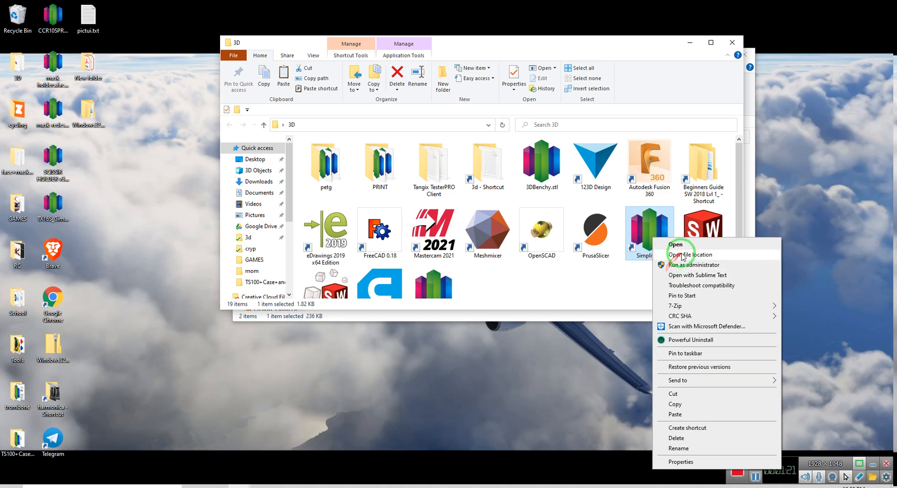
mouse_move(715, 258)
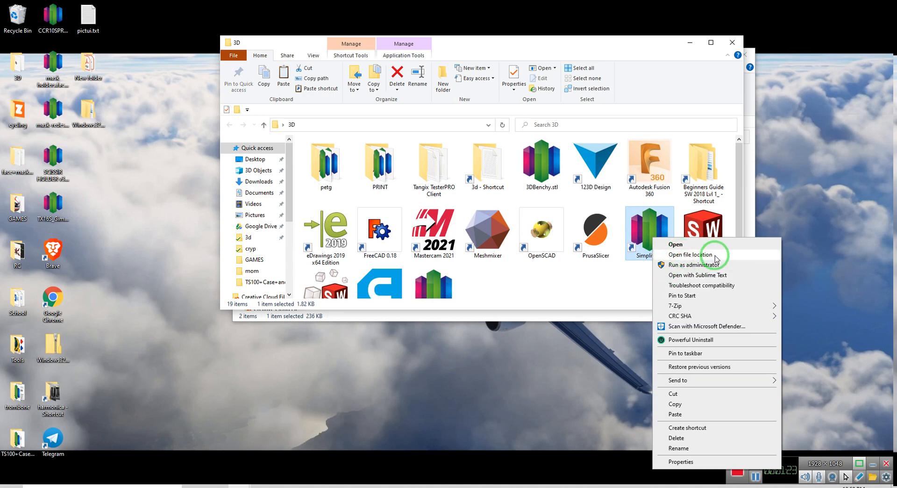
- Paste ArcWelder.exe into the Simplify3D-4.1.2 program folder, replacing the existing file
click(690, 255)
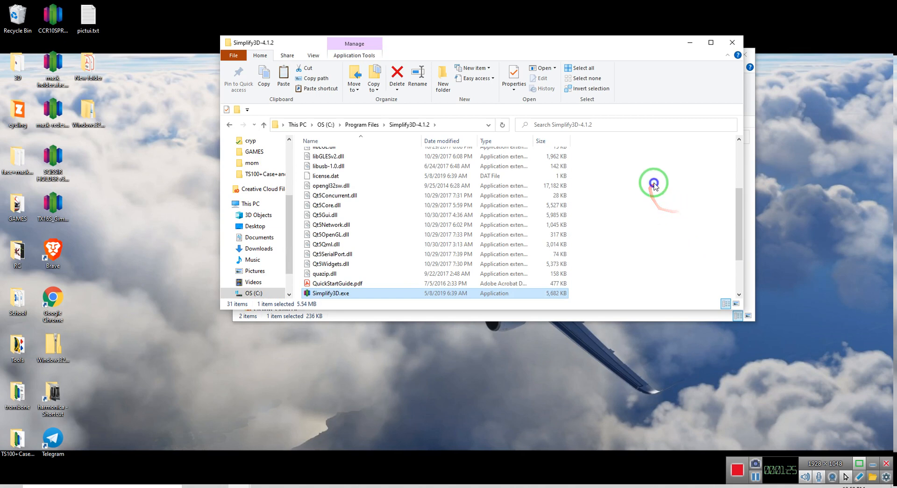
right_click(654, 184)
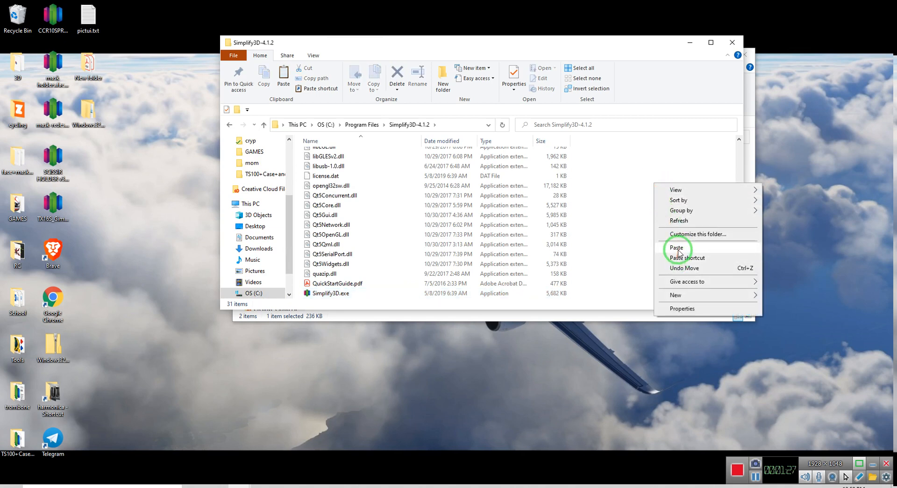
click(676, 247)
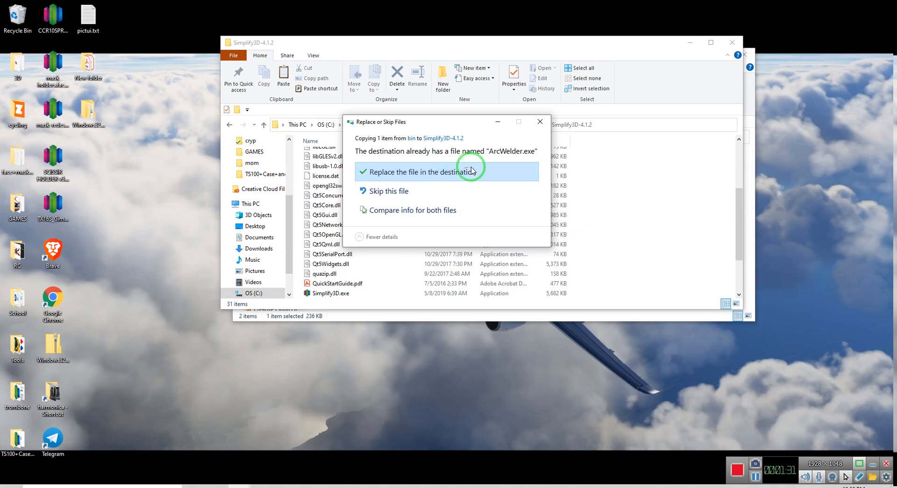
click(417, 172)
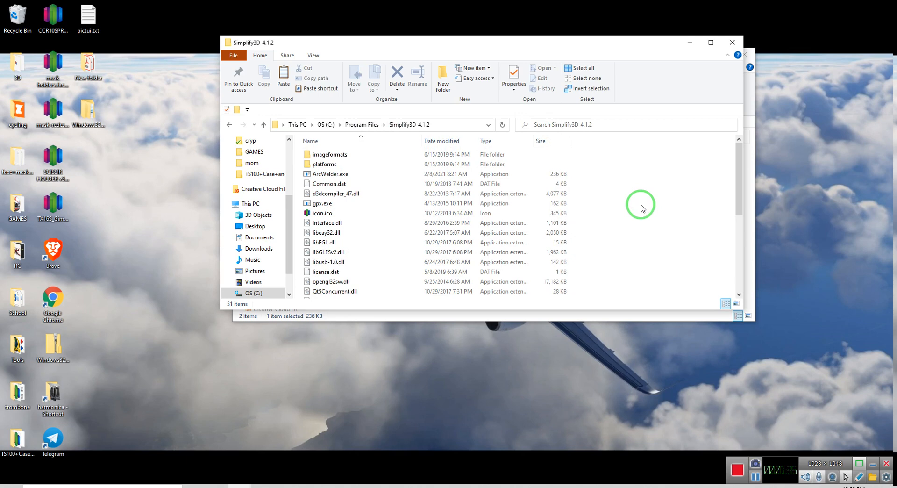
click(330, 174)
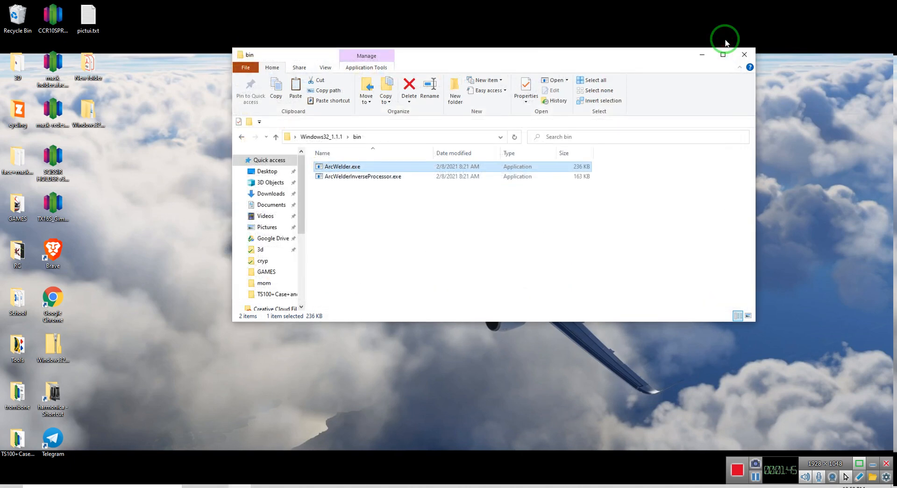
- Close the bin folder window
click(744, 54)
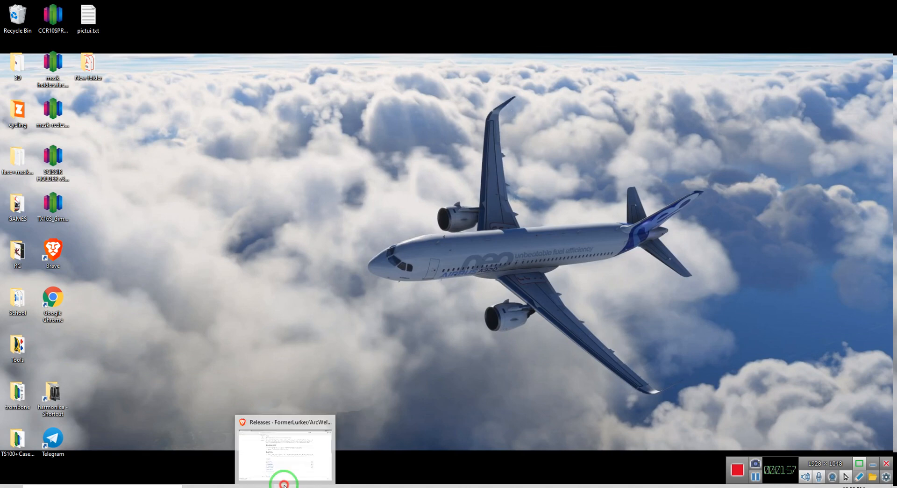
- Copy the g90-influences-extruder command from the readme's Simplify3D section, then minimize the browser
click(284, 449)
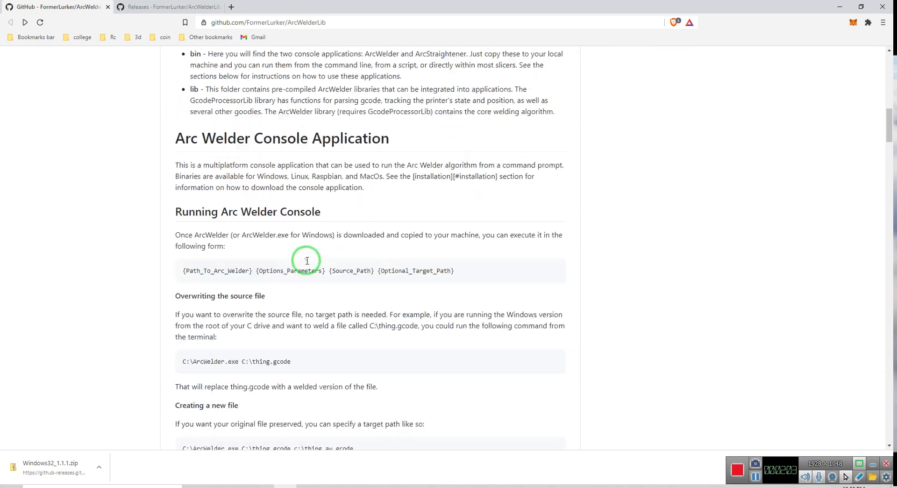
scroll(down, 3)
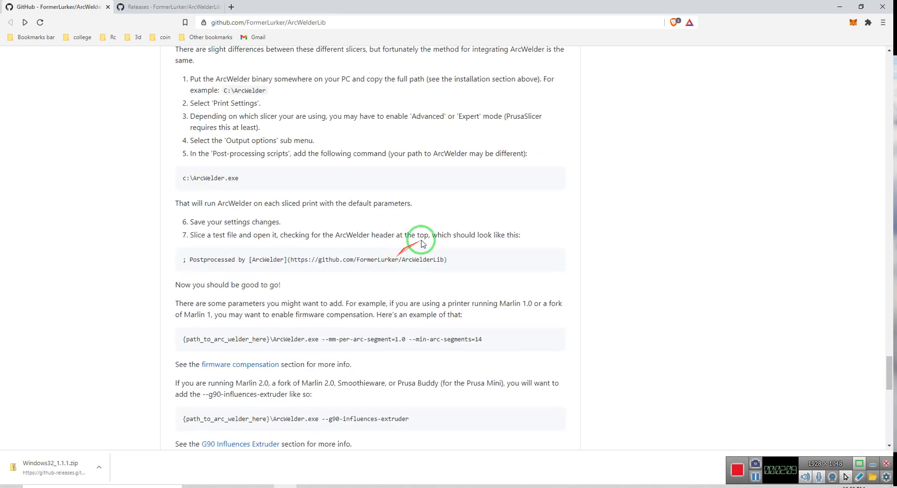
scroll(down, 3)
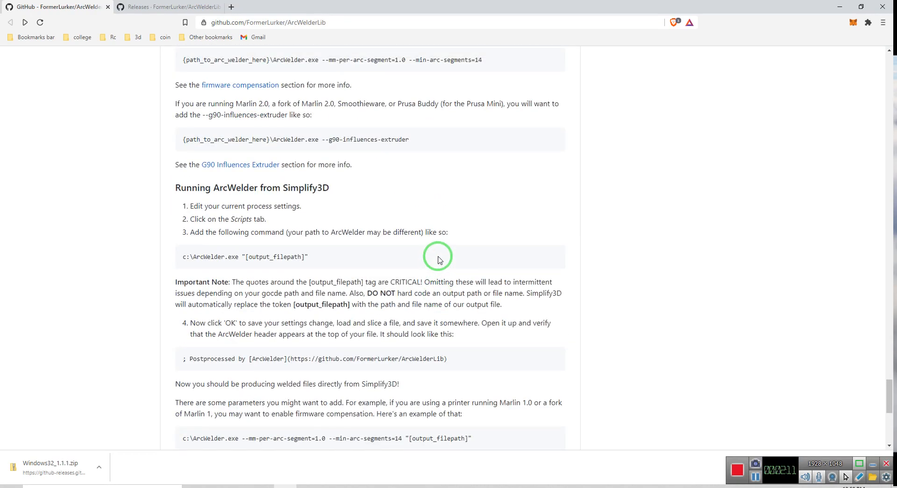
scroll(up, 3)
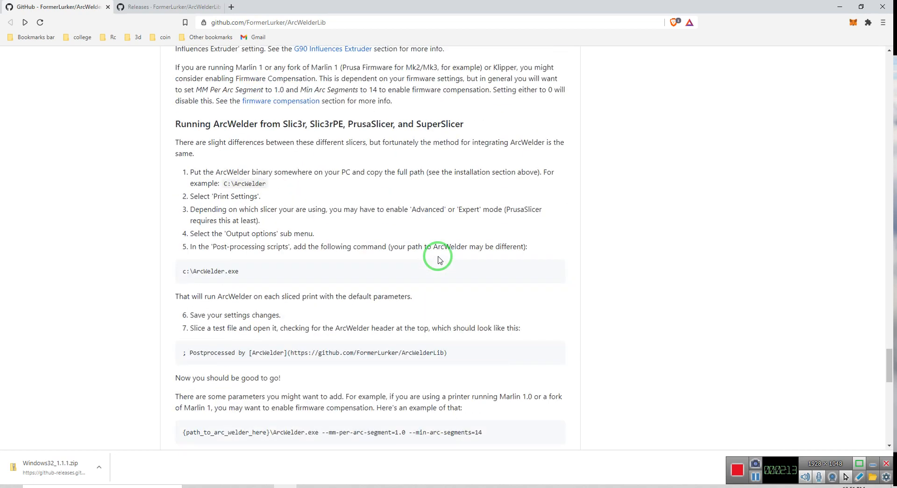
scroll(up, 3)
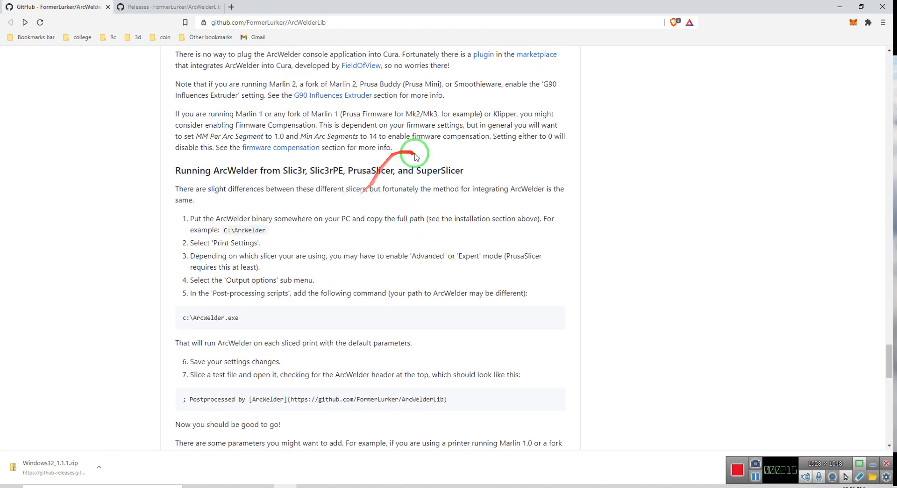
mouse_move(298, 174)
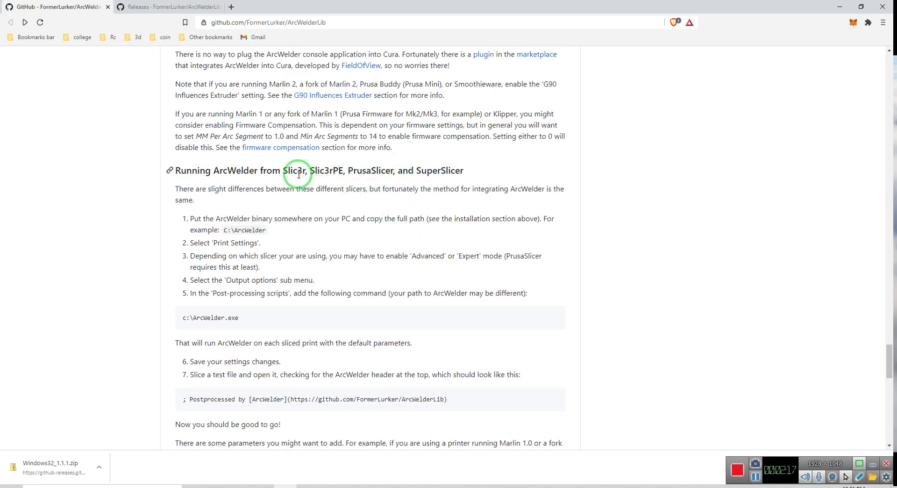
scroll(down, 3)
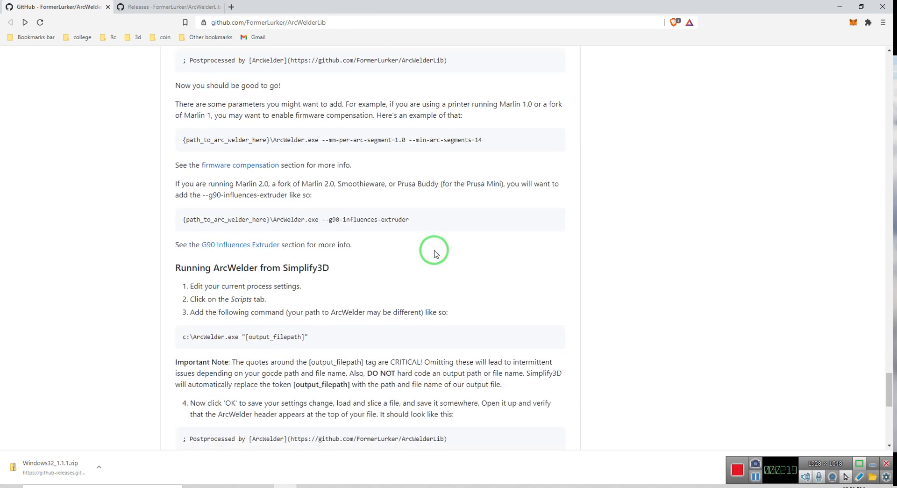
scroll(down, 3)
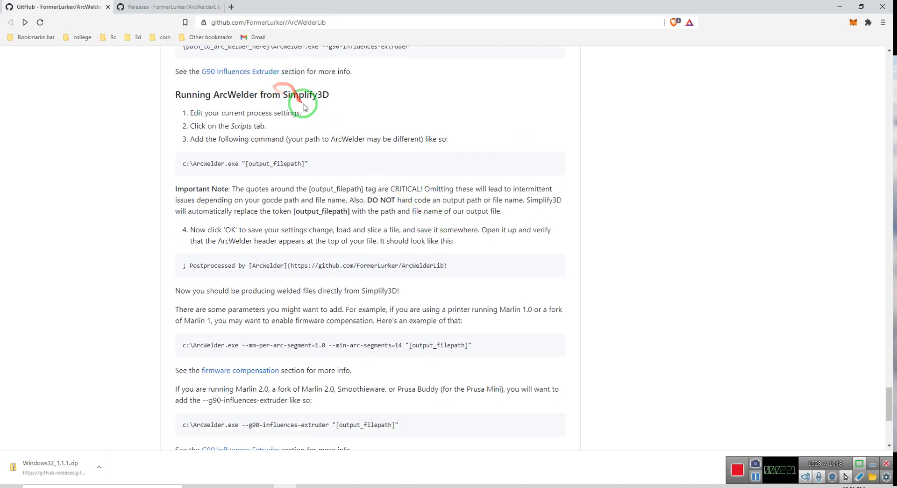
mouse_move(318, 171)
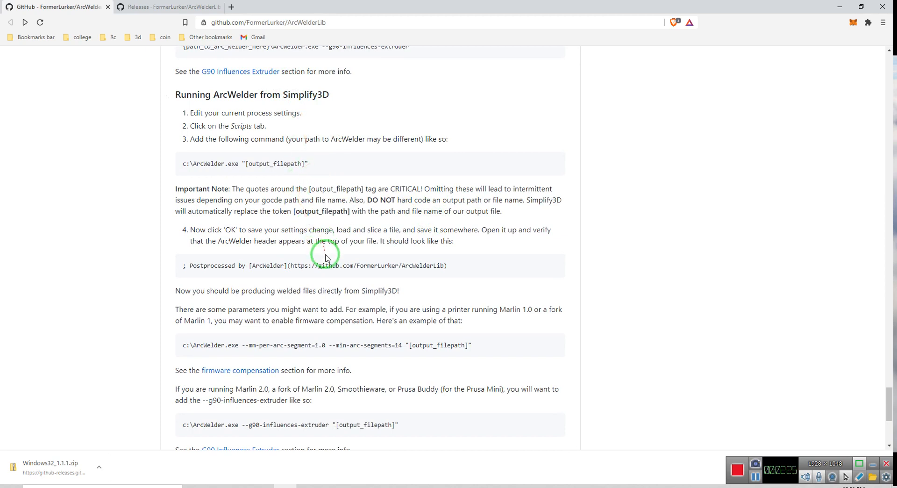
mouse_move(371, 317)
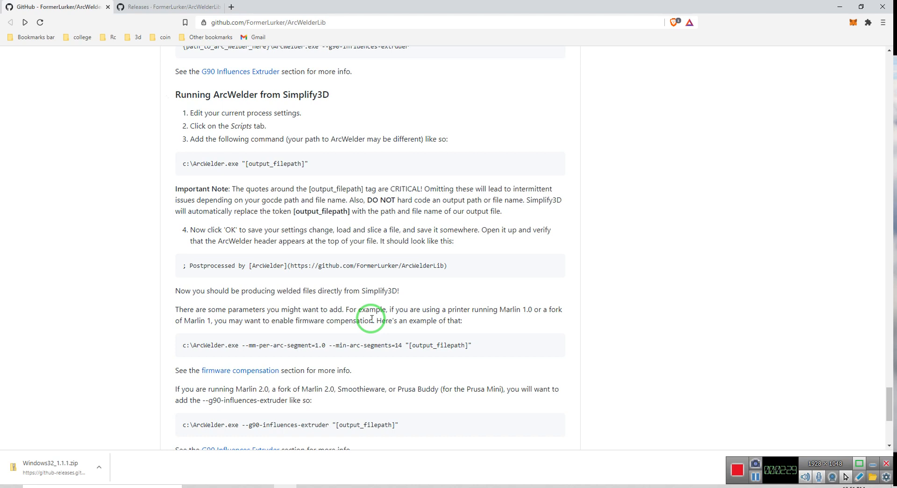
scroll(down, 3)
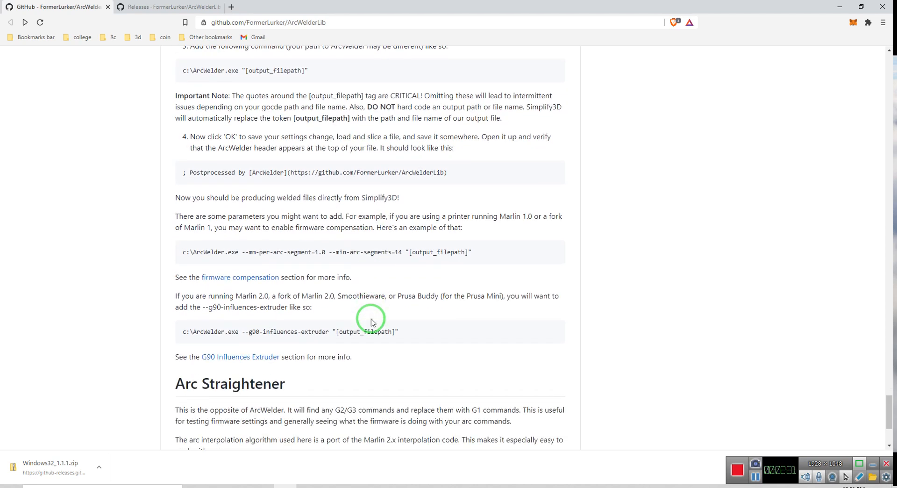
mouse_move(265, 298)
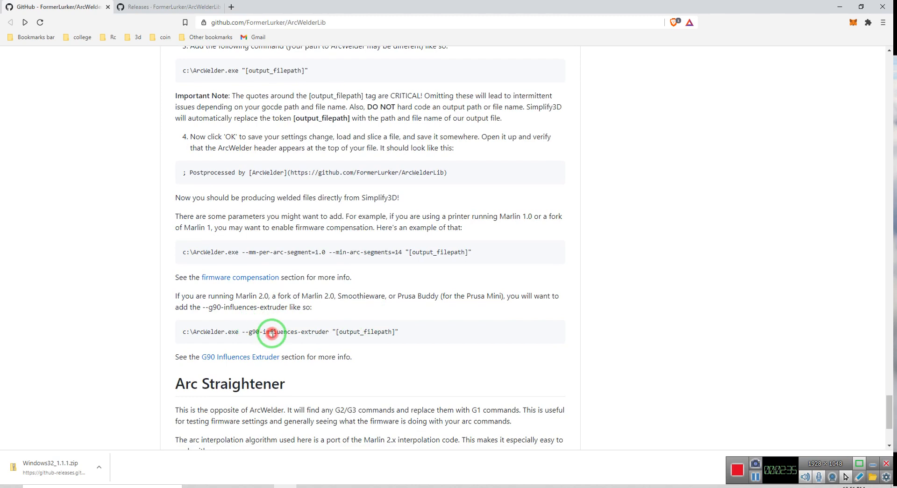
right_click(271, 331)
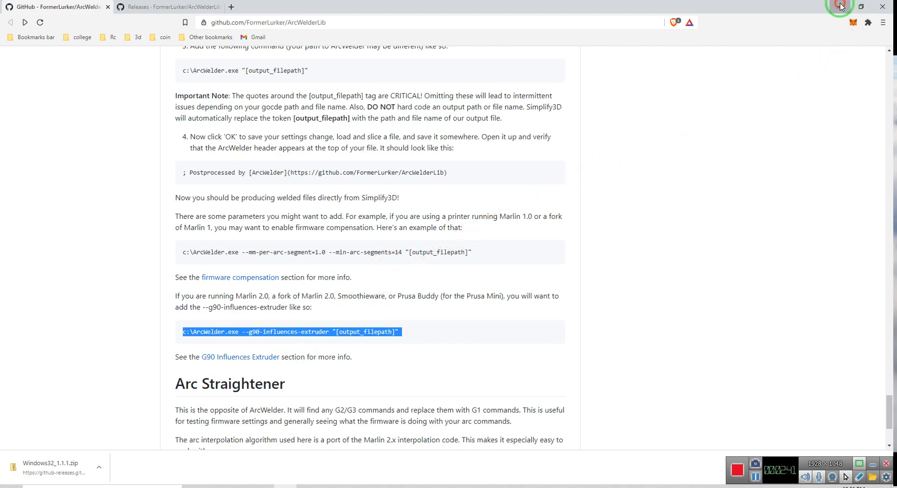
click(838, 6)
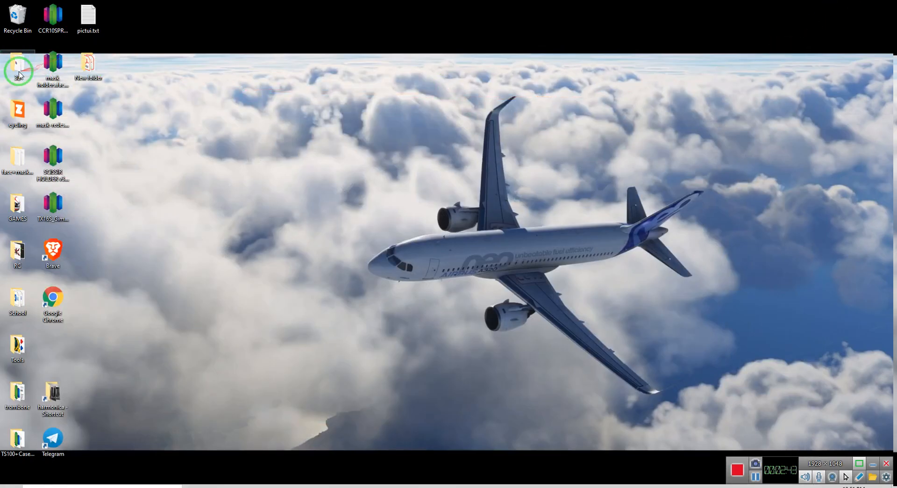
- Launch Simplify3D and switch Process1 to the 'florecent green PLA' profile, keeping changes
double_click(18, 64)
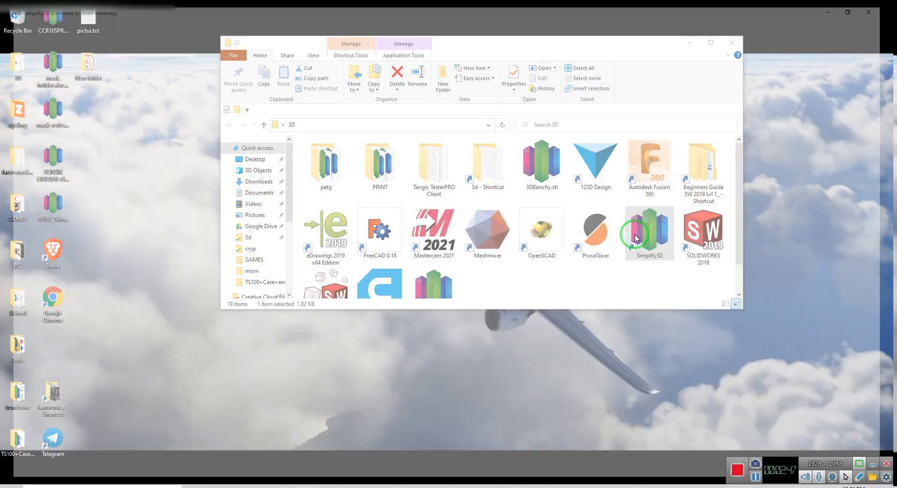
double_click(648, 232)
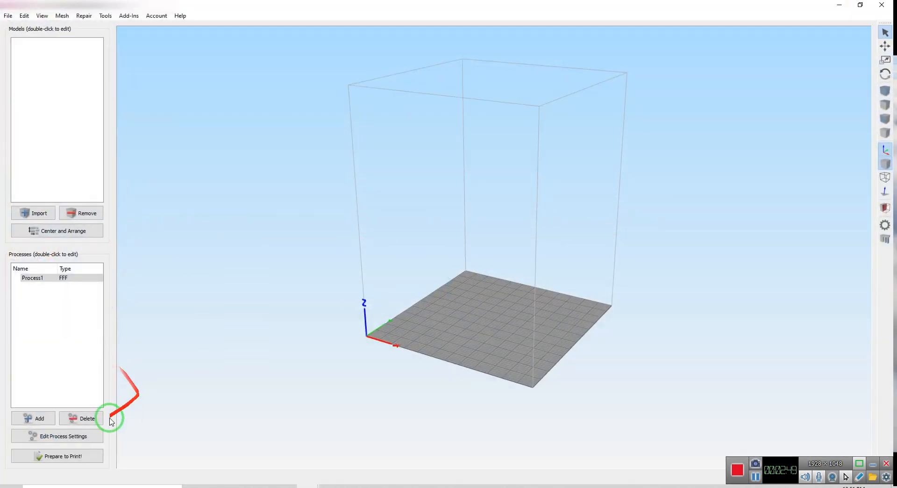
click(57, 436)
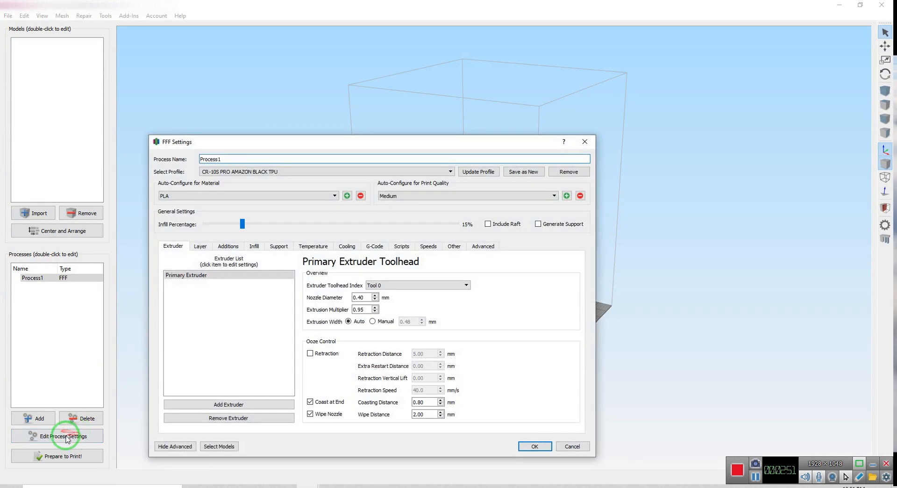
mouse_move(150, 333)
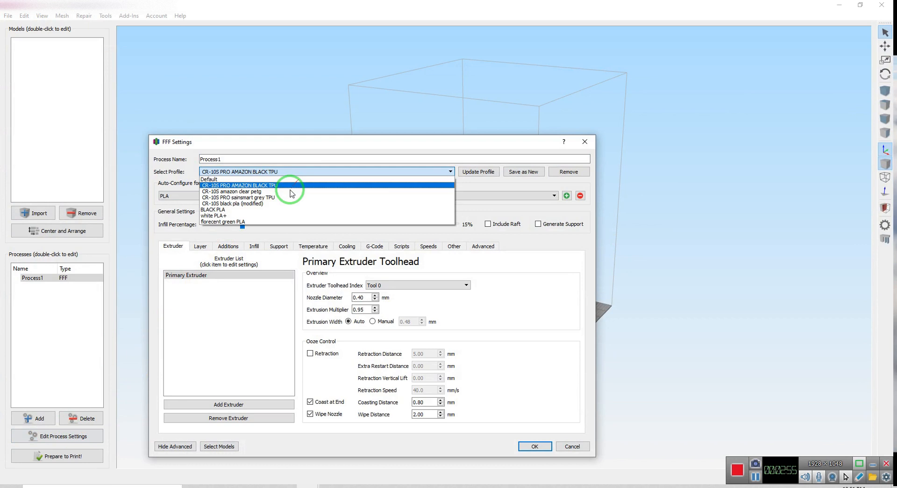
click(221, 222)
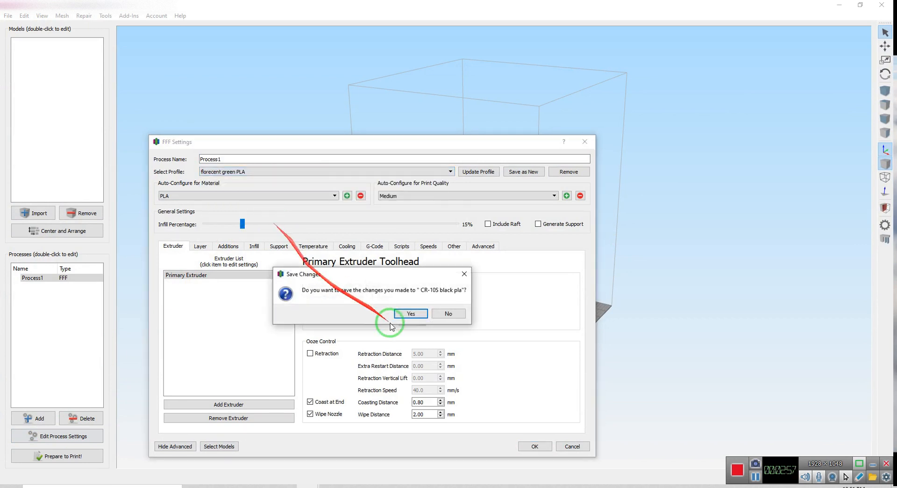
click(410, 314)
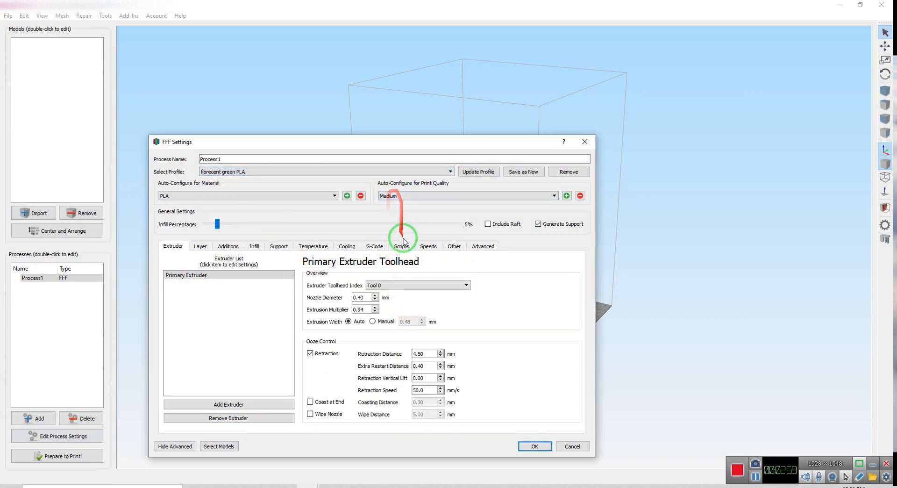
click(402, 246)
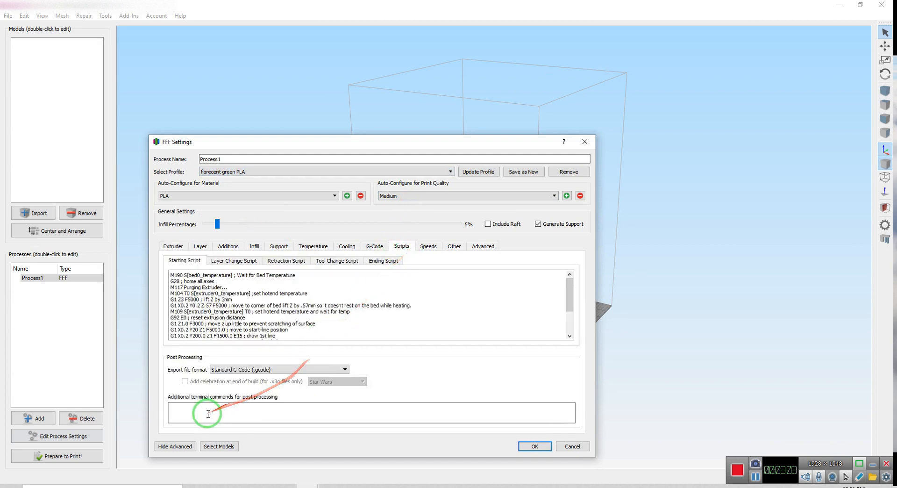
- Paste the ArcWelder g90-influences-extruder command into the post-processing commands box and save
right_click(208, 412)
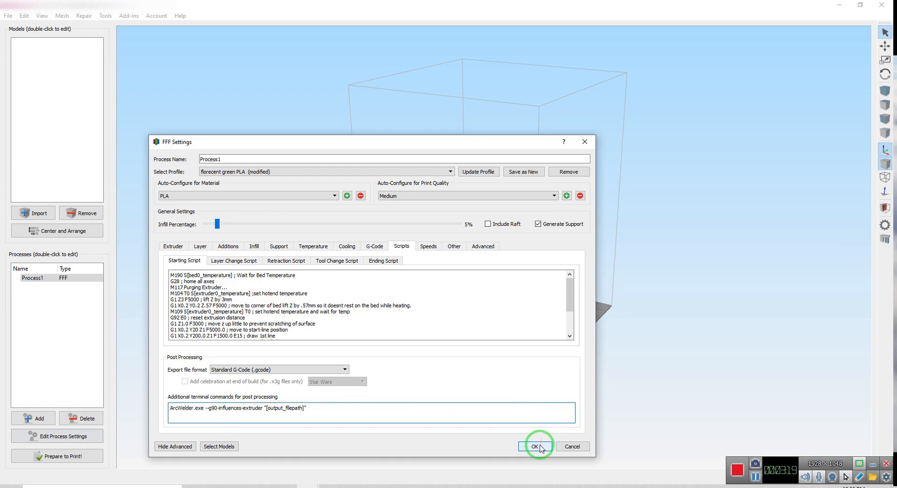
click(535, 447)
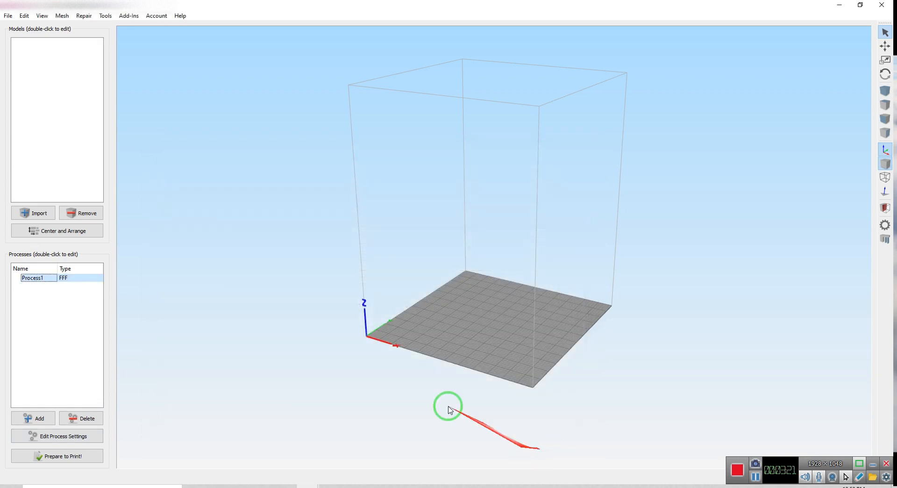
click(33, 212)
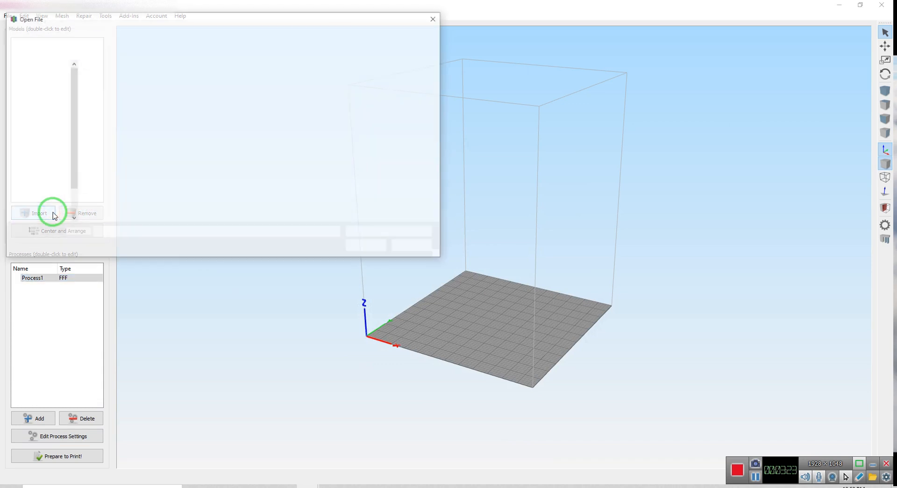
- Import test driver.STL from the TS100 folder, slice it, and save test driver.gcode
click(38, 213)
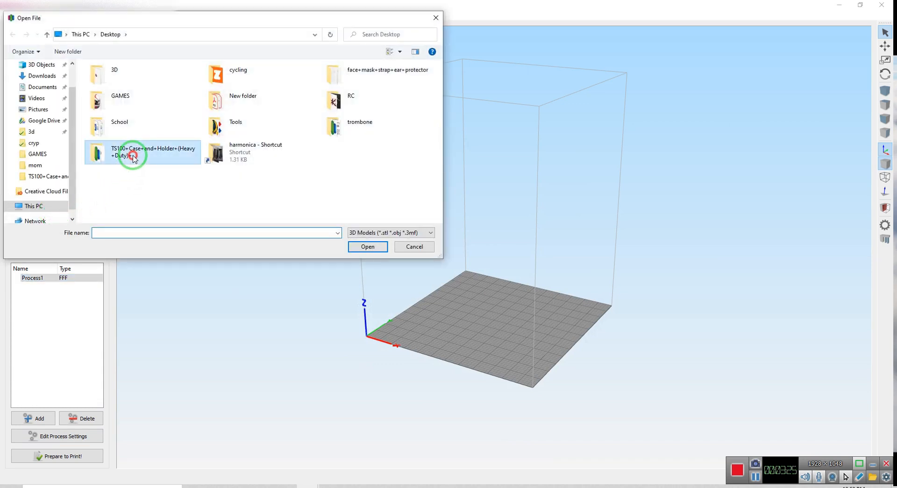
double_click(153, 151)
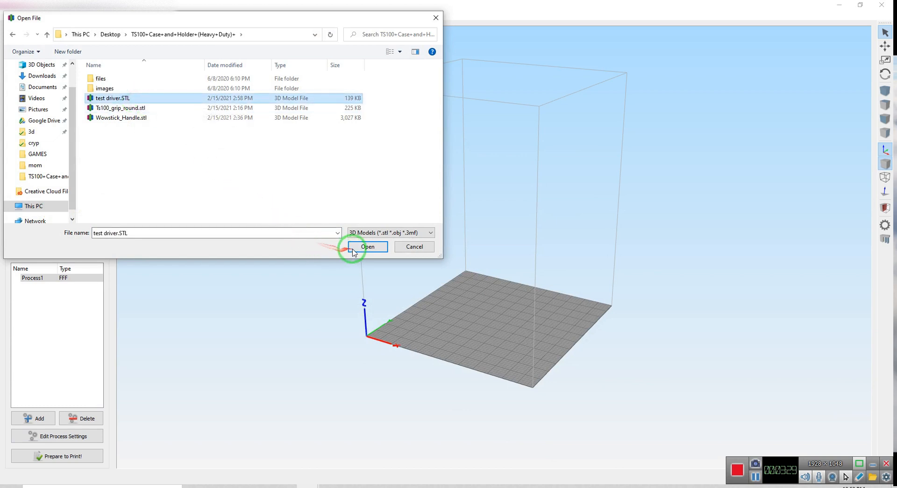
click(368, 247)
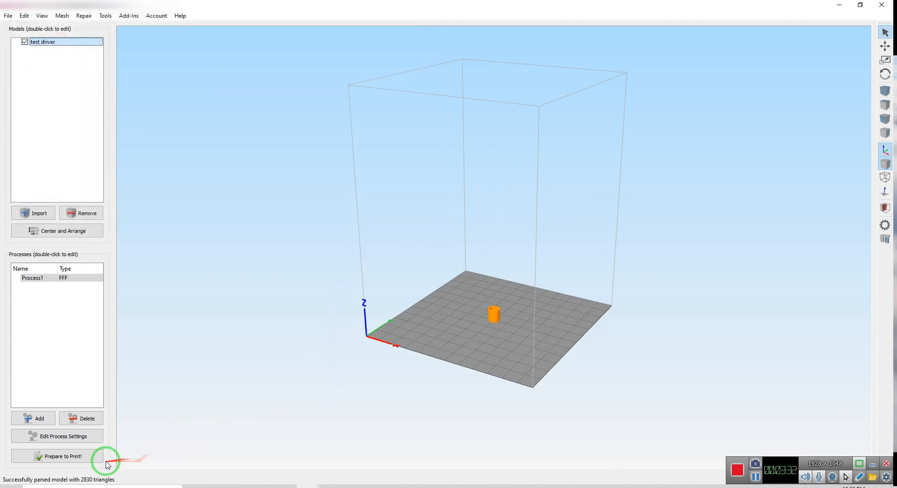
click(60, 456)
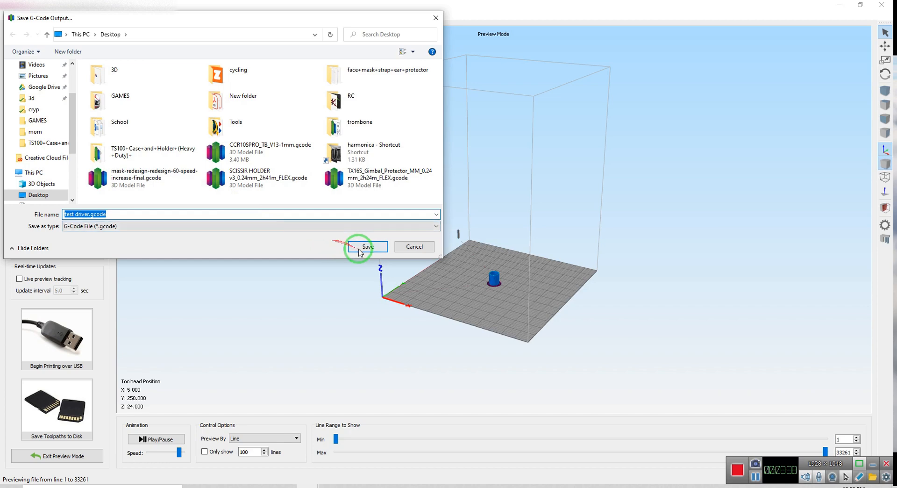
click(367, 247)
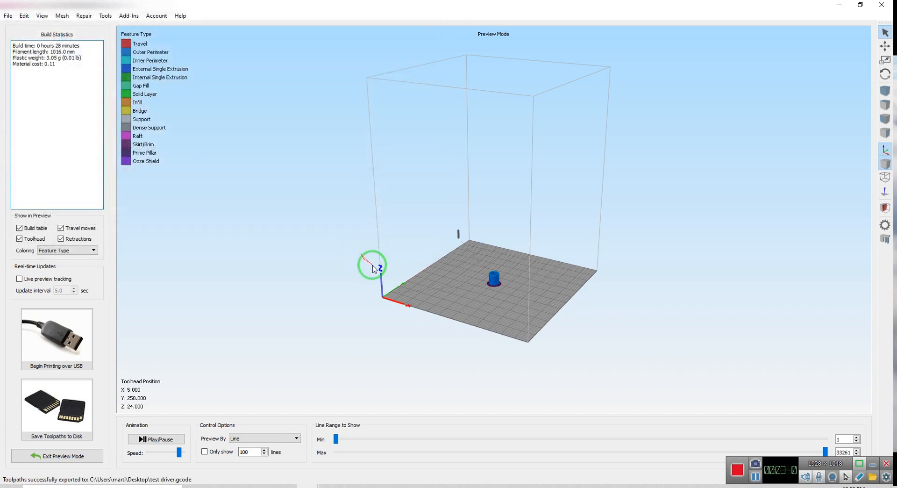
mouse_move(847, 6)
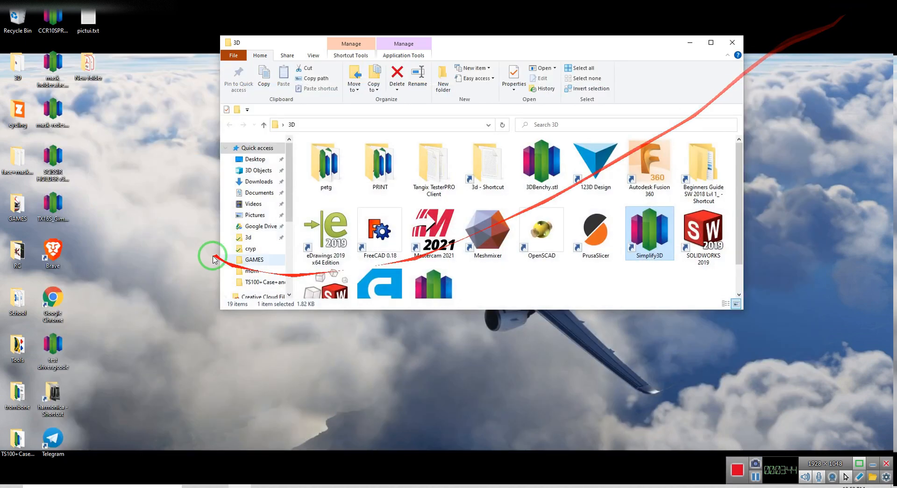
- Minimize the 3D folder window and right-click test driver.gcode on the desktop
click(732, 43)
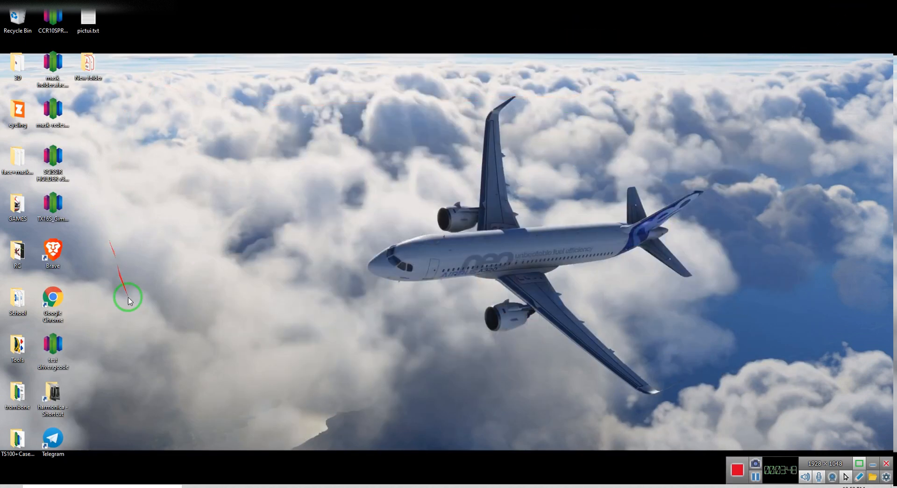
right_click(52, 347)
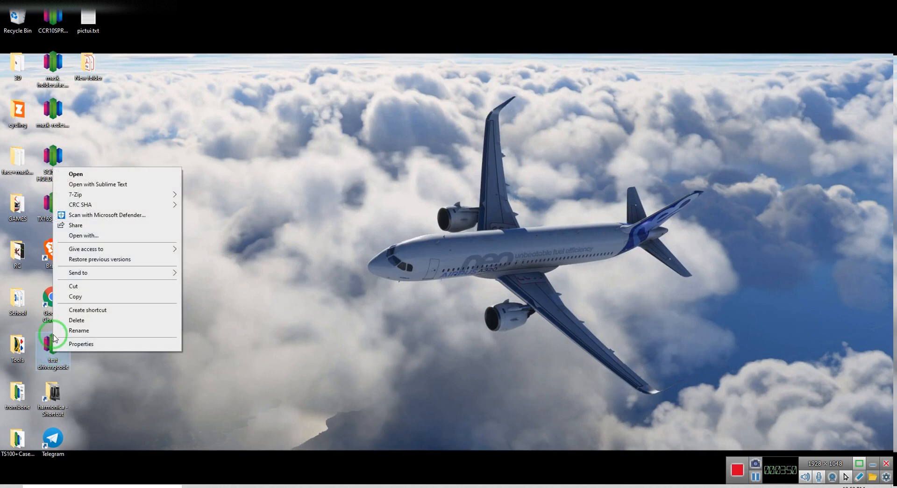
- Open test driver.gcode maximized in Sublime Text and highlight the ArcWelder header, lines 1–8
click(89, 185)
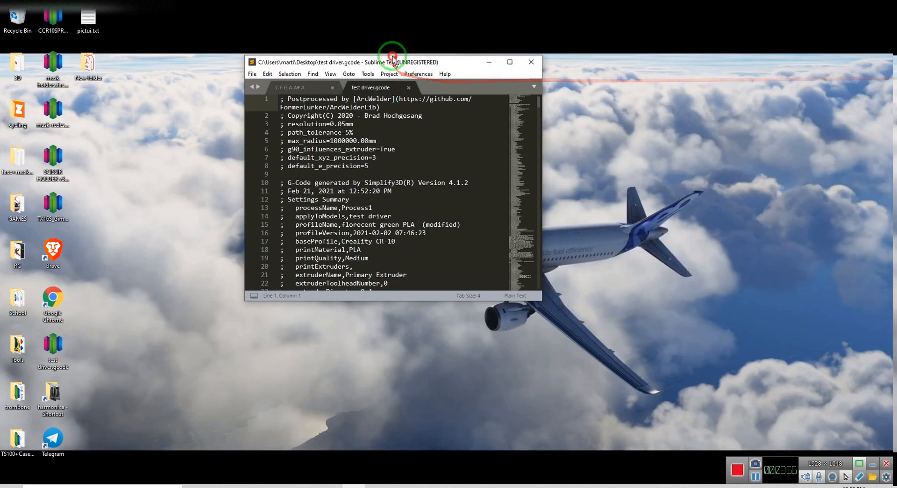
click(508, 61)
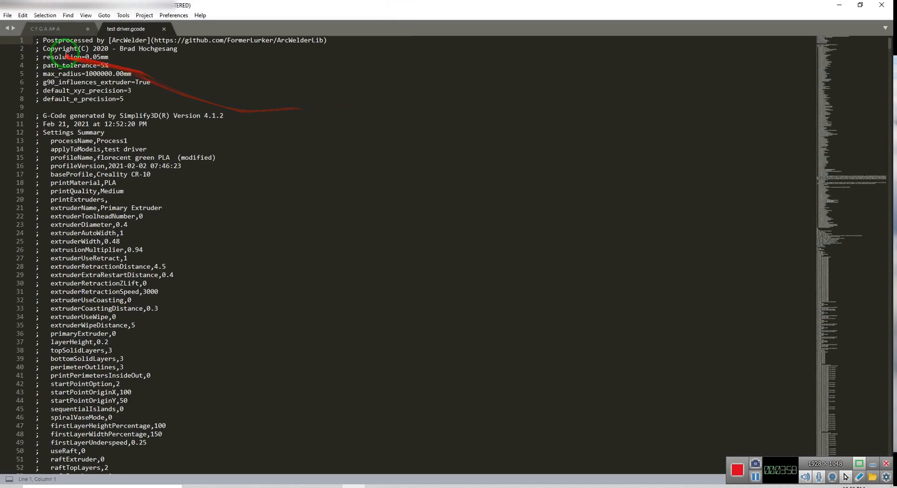
drag(45, 40, 123, 99)
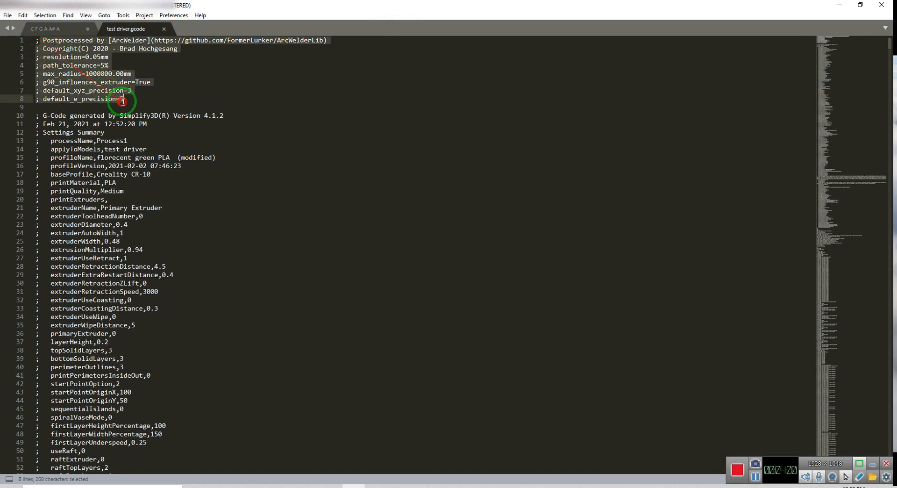